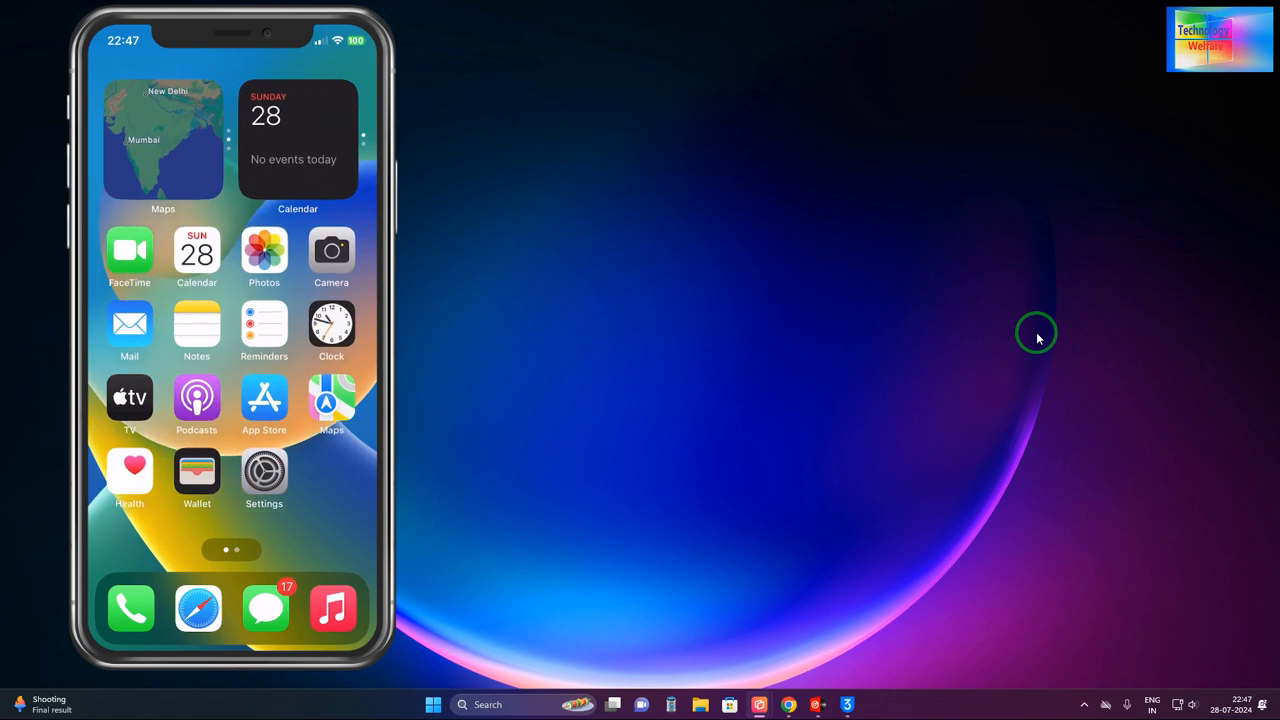
Step: Check the iPhone's About screen for model number HN/A, then bring up 3uTools
click(264, 471)
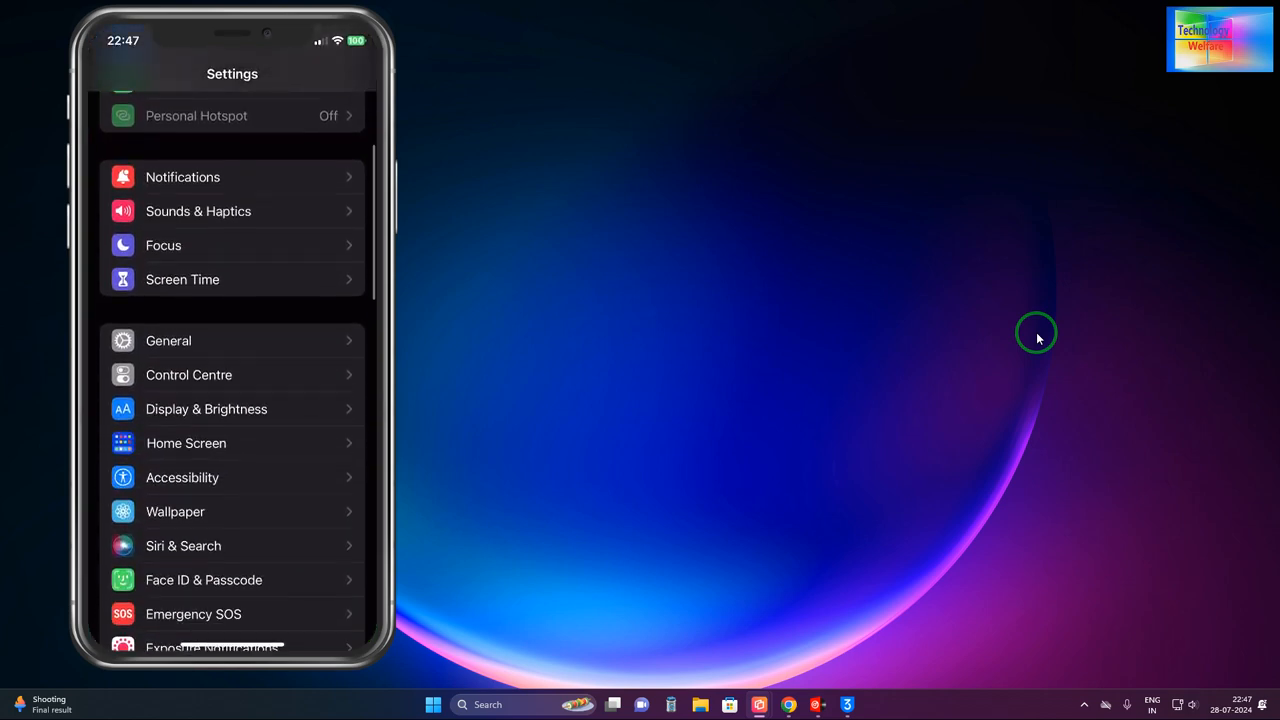
click(168, 340)
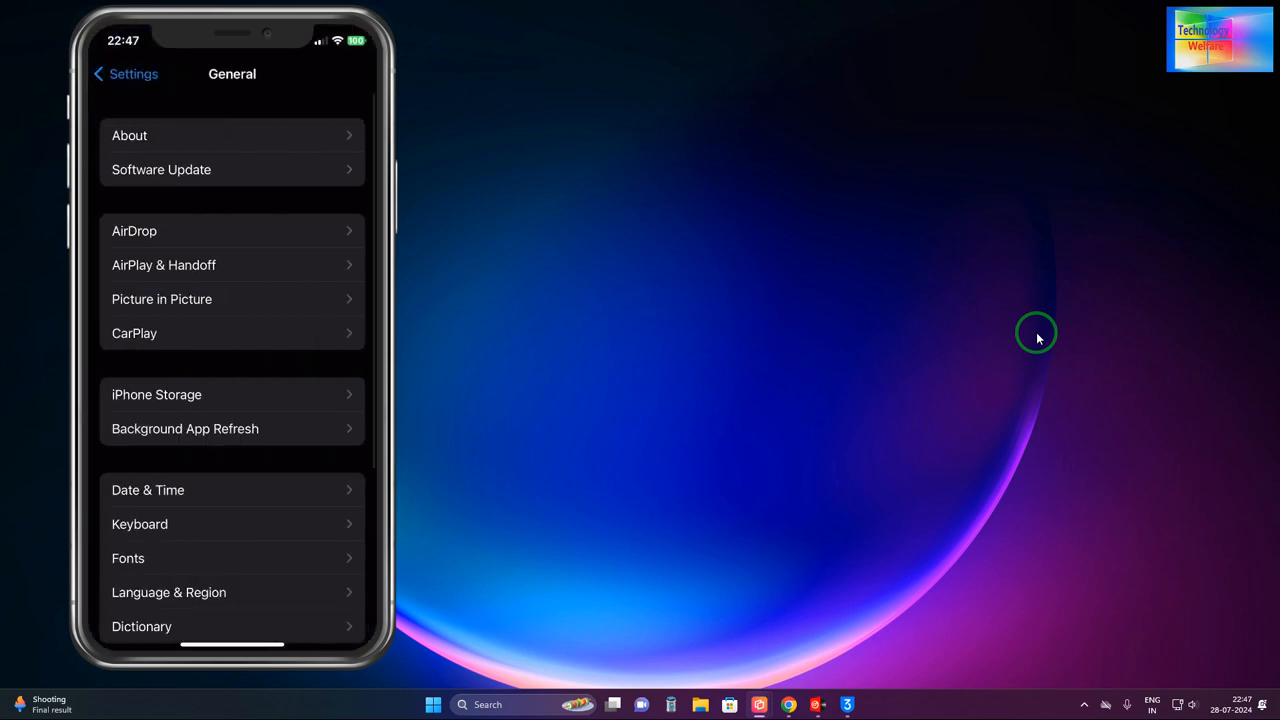
click(129, 135)
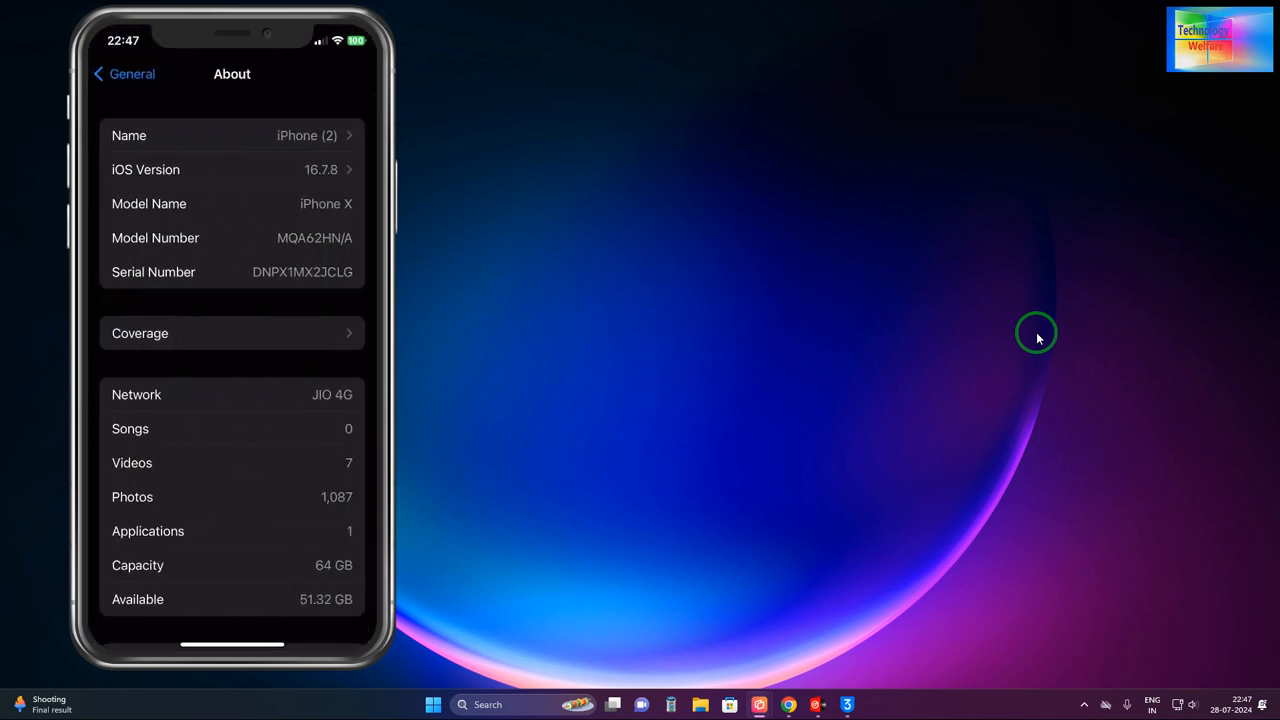
scroll(down, 3)
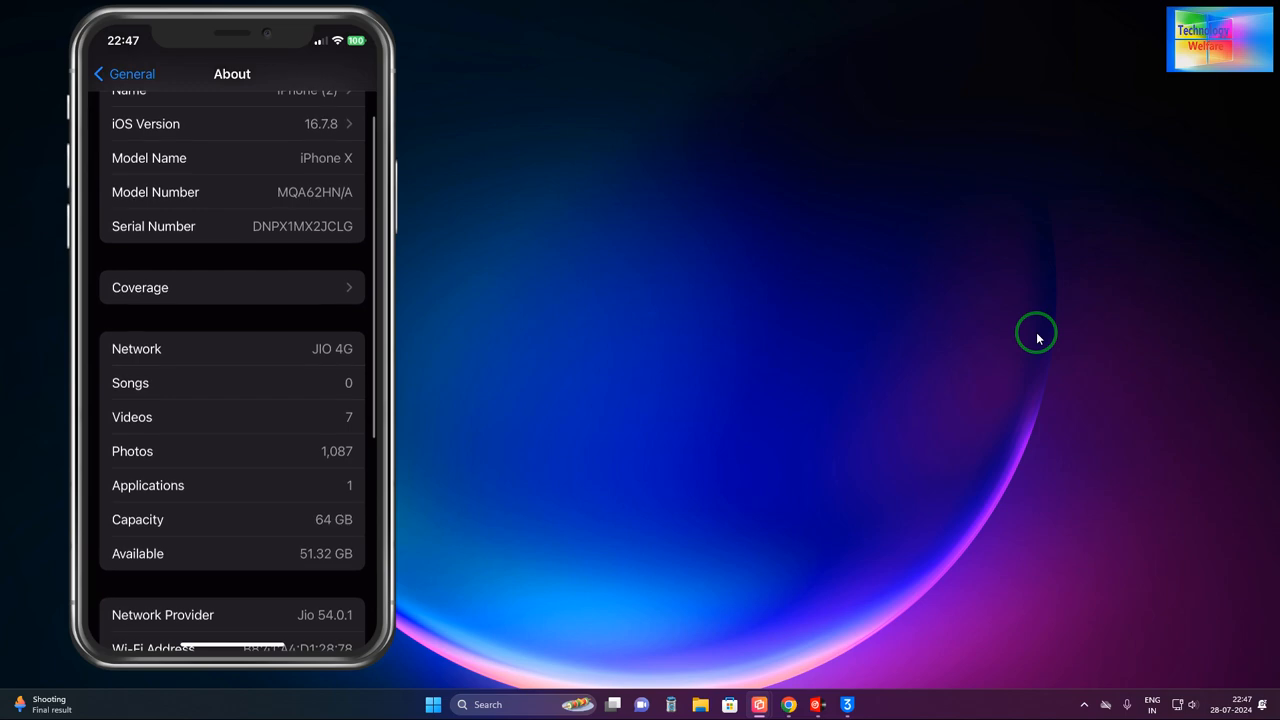
scroll(down, 3)
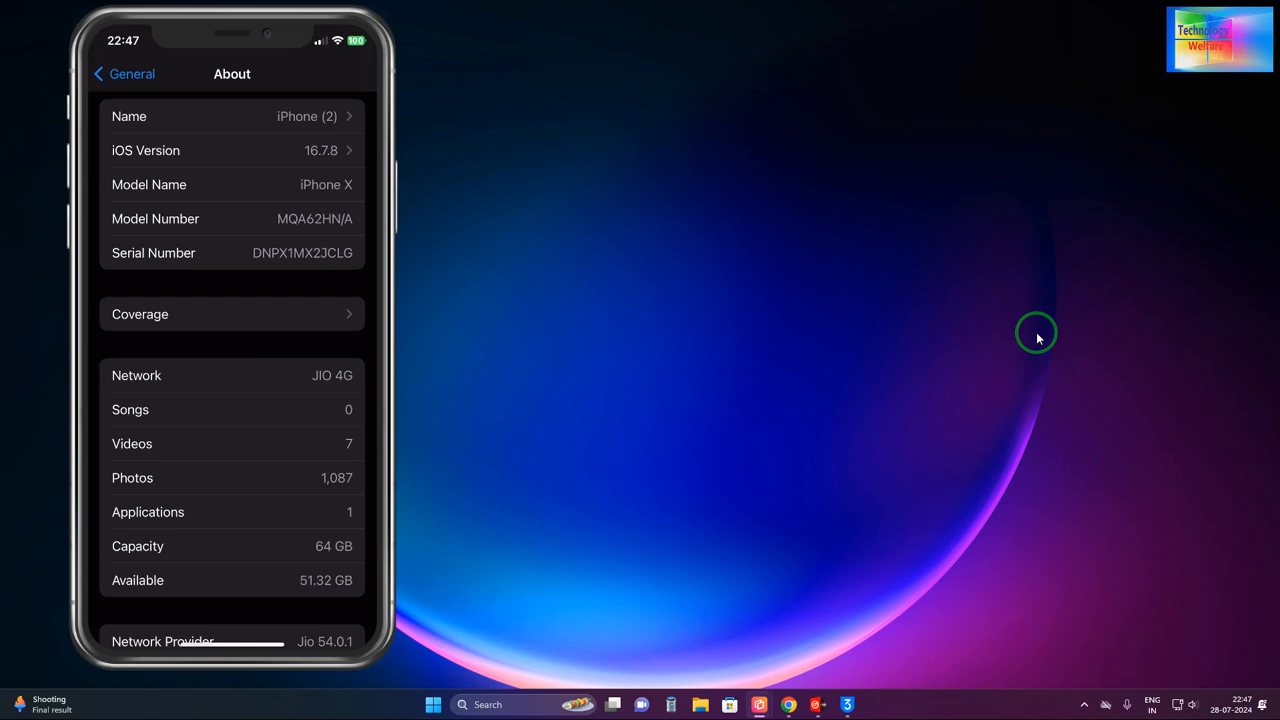
click(122, 73)
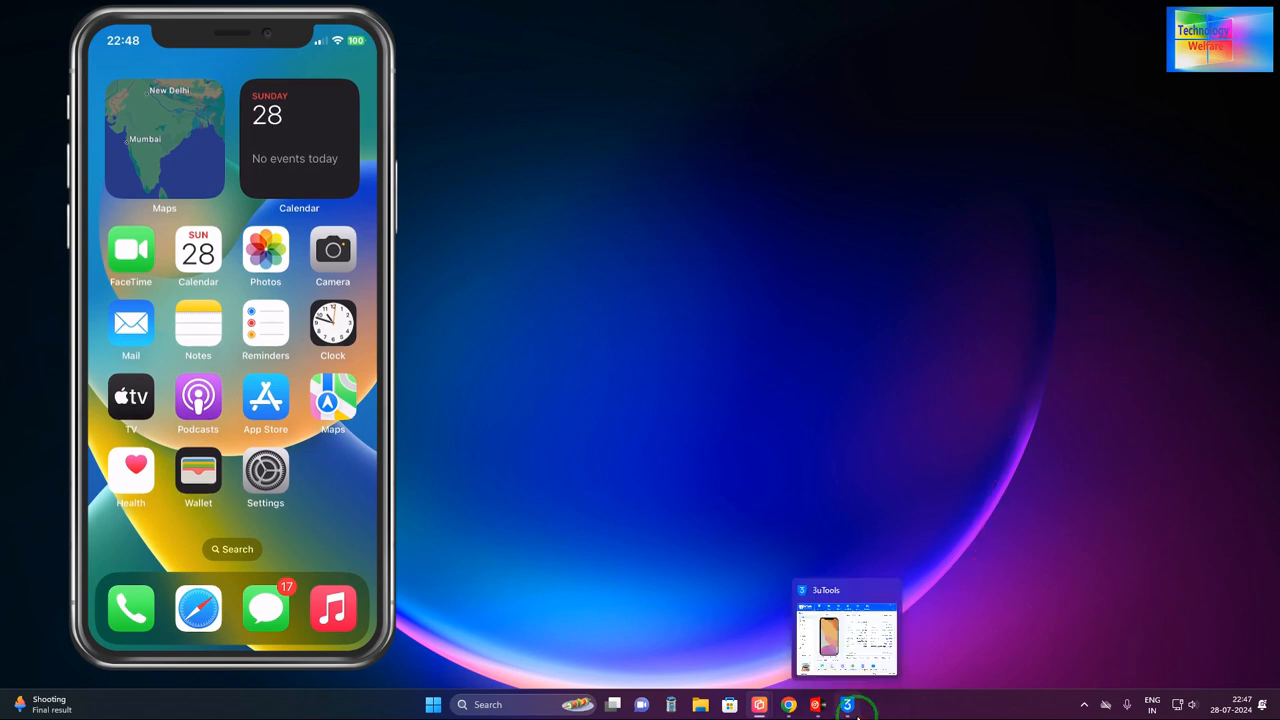
click(847, 630)
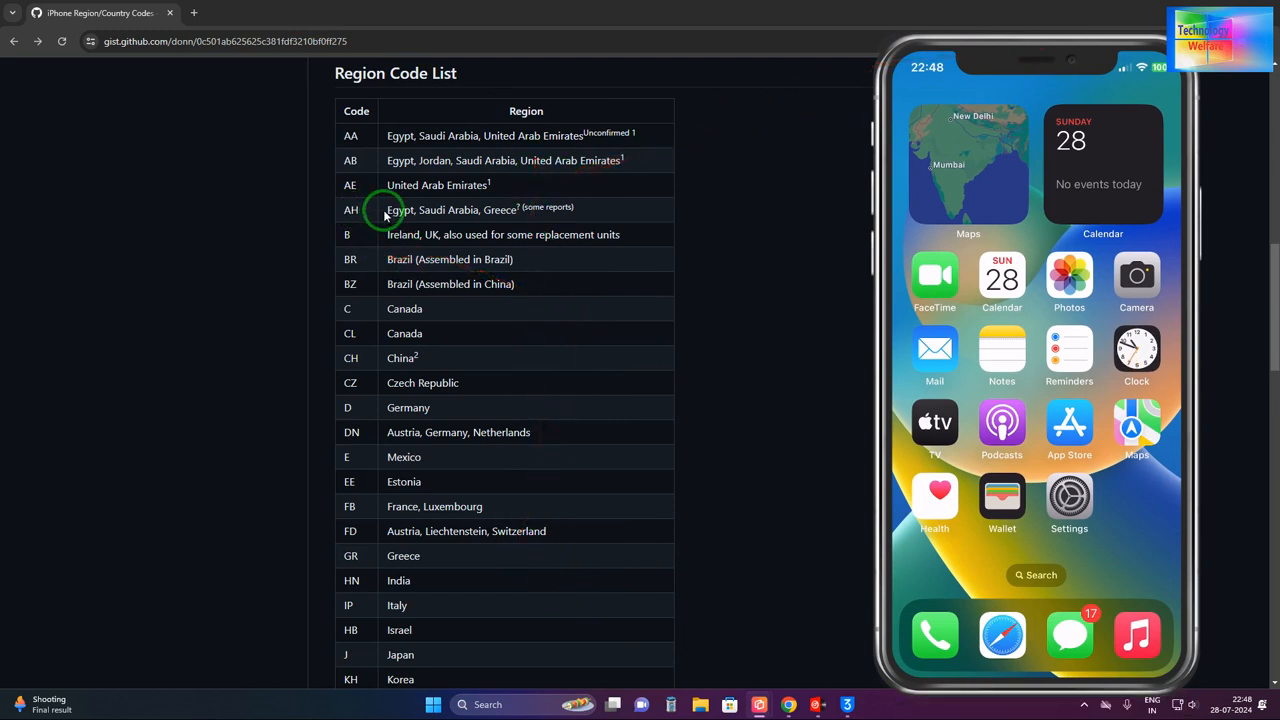
Step: Show 3uTools device info for model MQA62 HN/A over the Chrome region code list
click(847, 704)
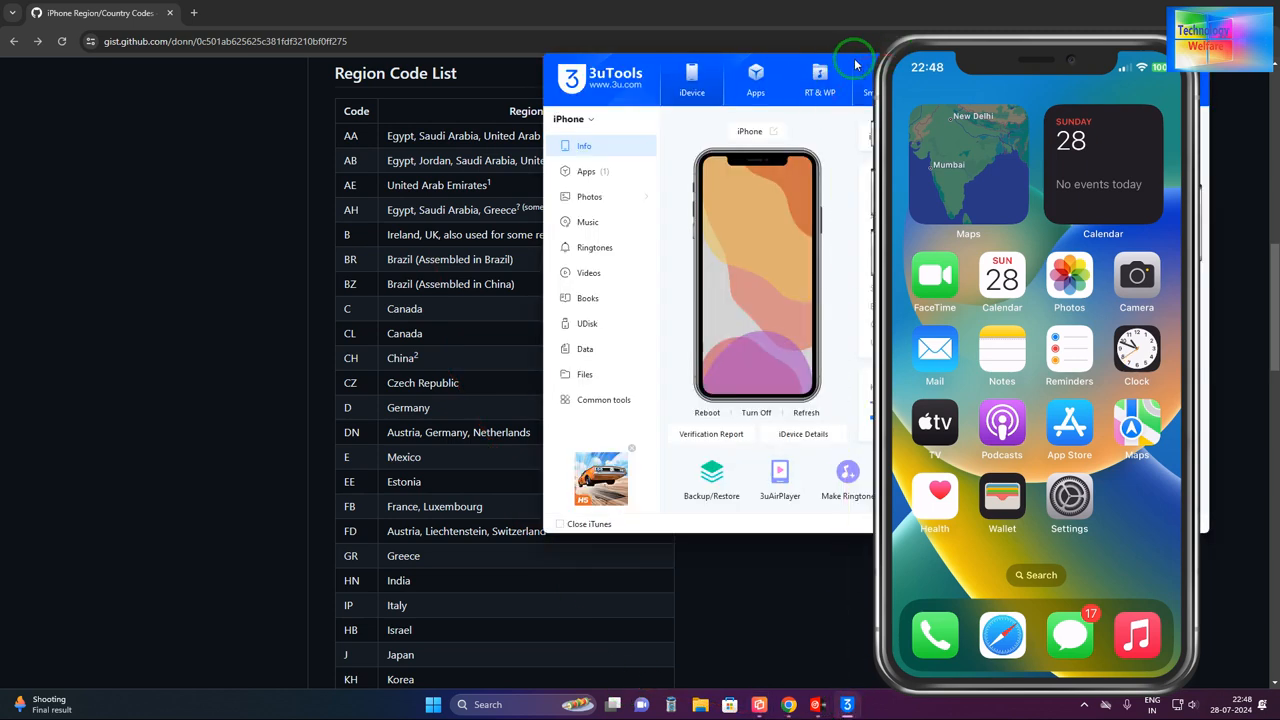
mouse_move(783, 233)
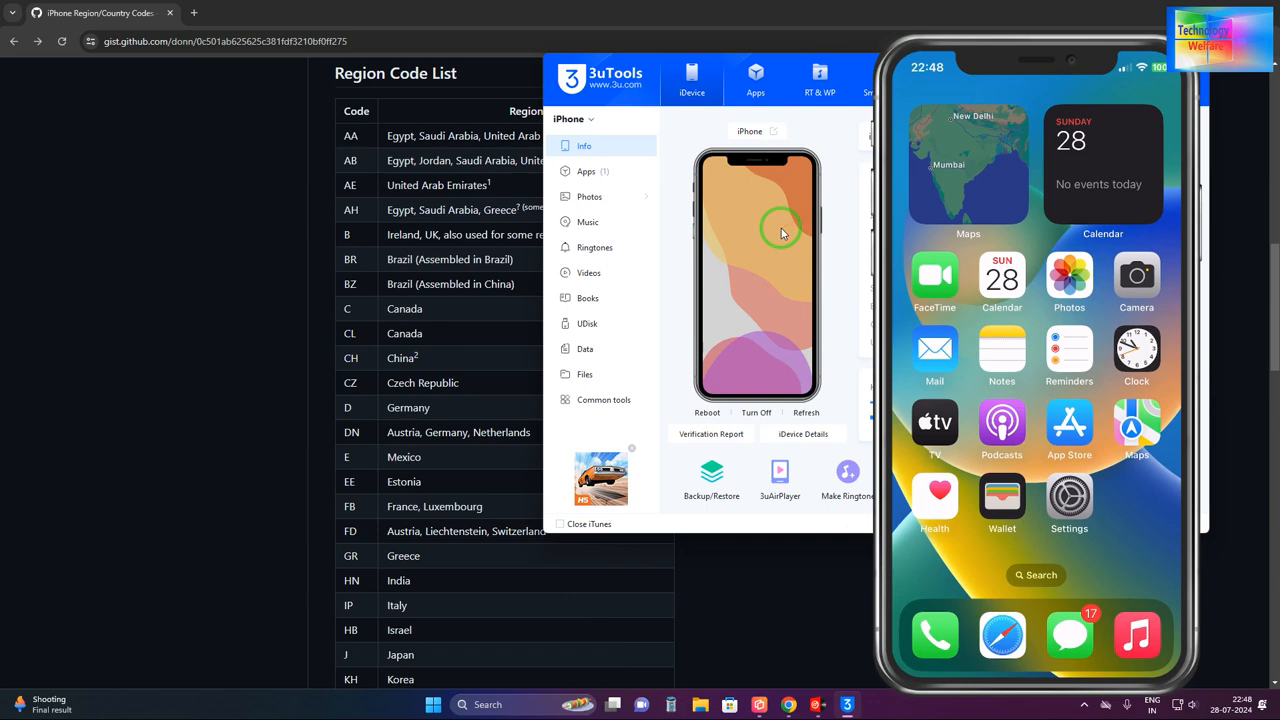
click(803, 433)
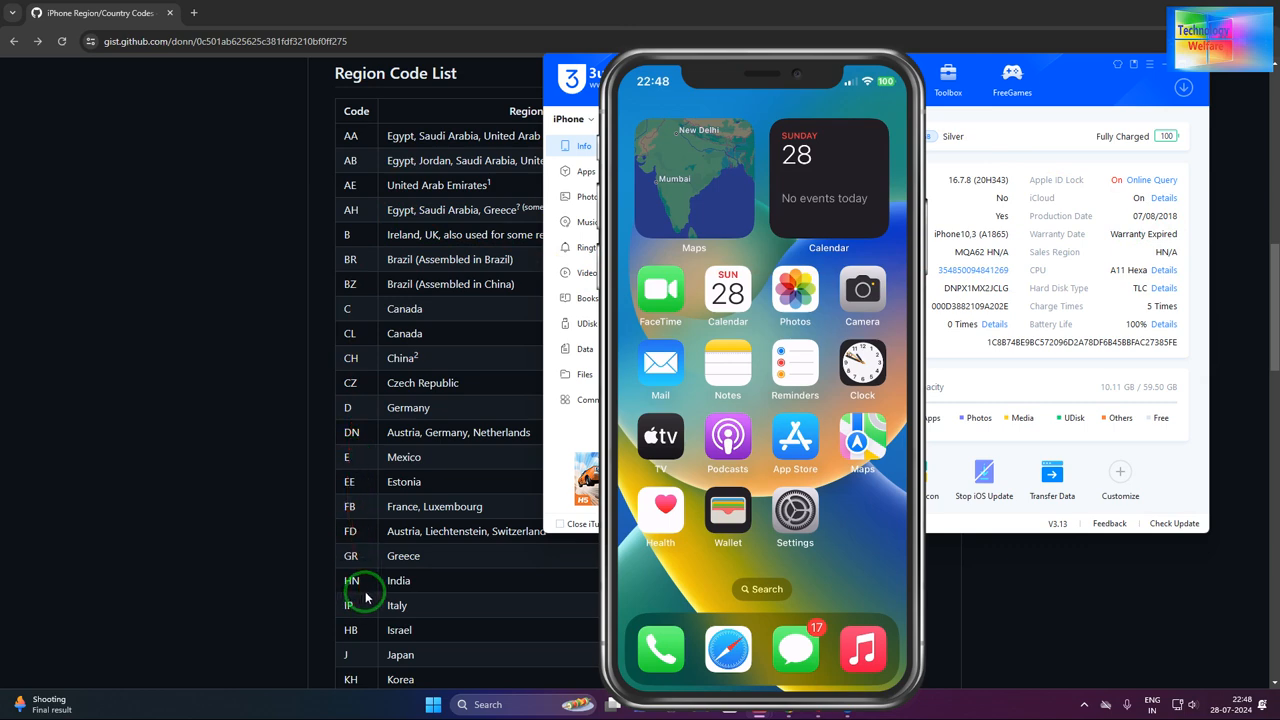
mouse_move(435, 595)
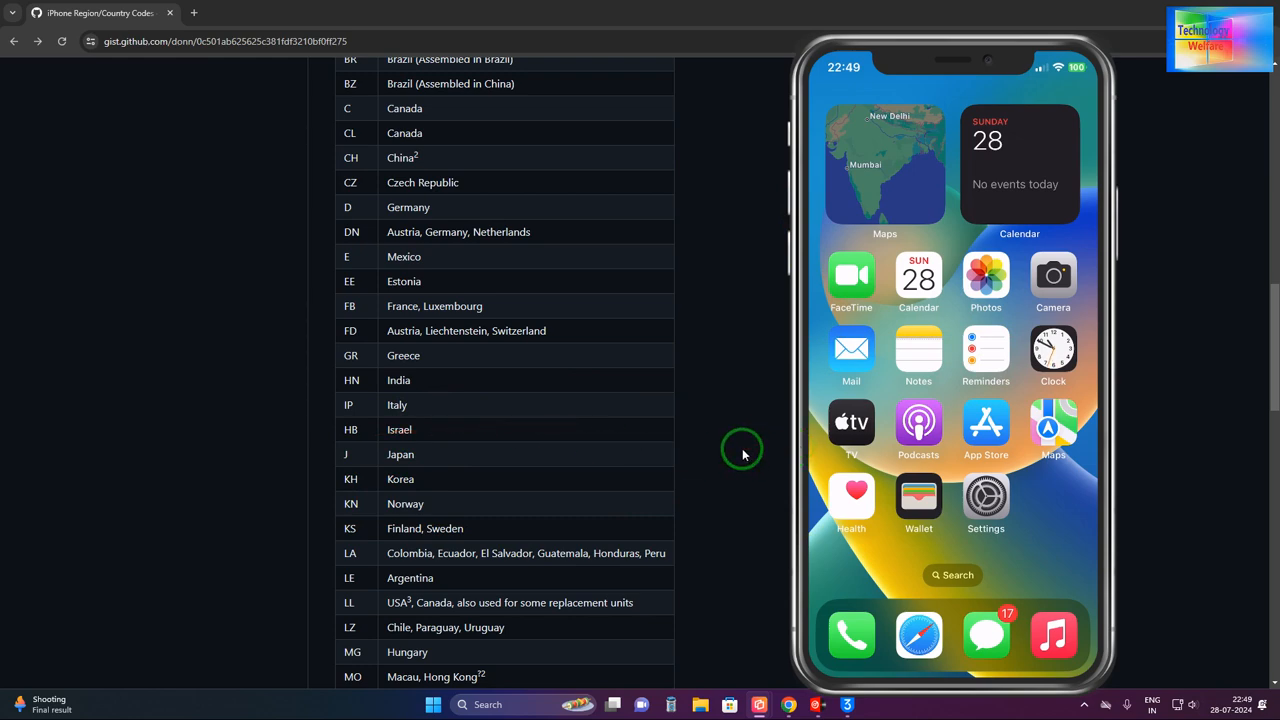
mouse_move(800, 432)
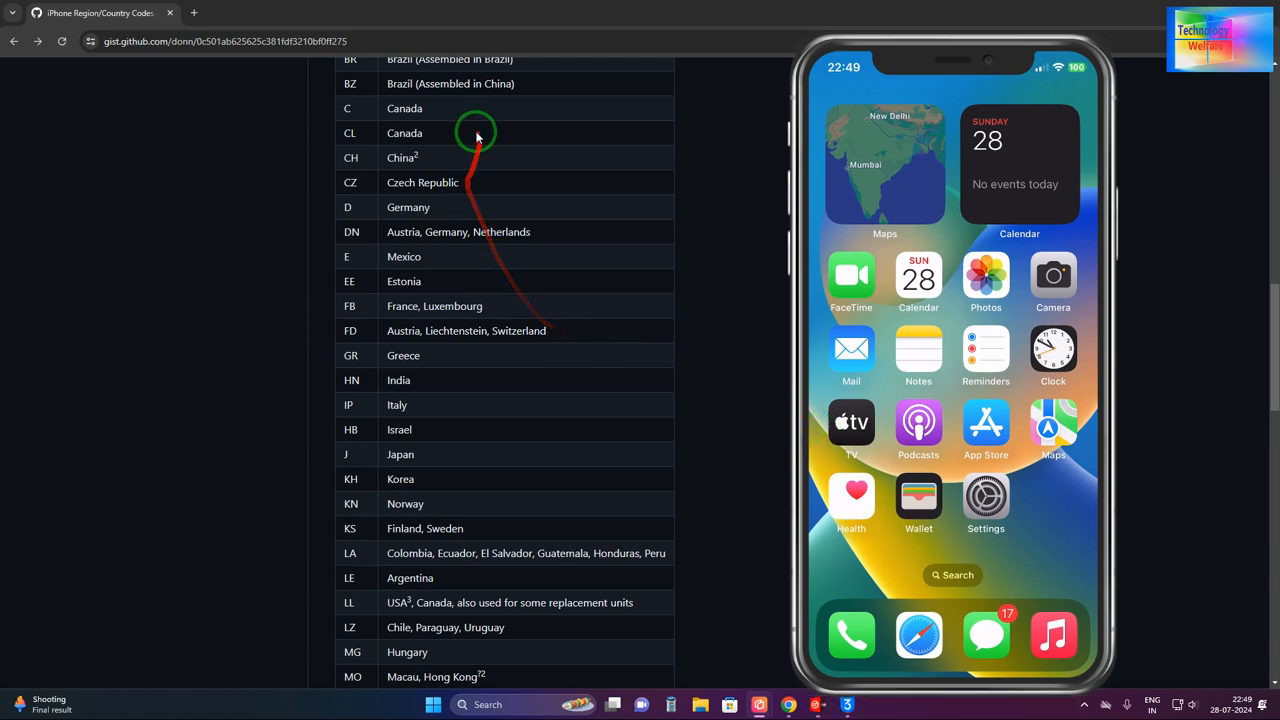
mouse_move(417, 512)
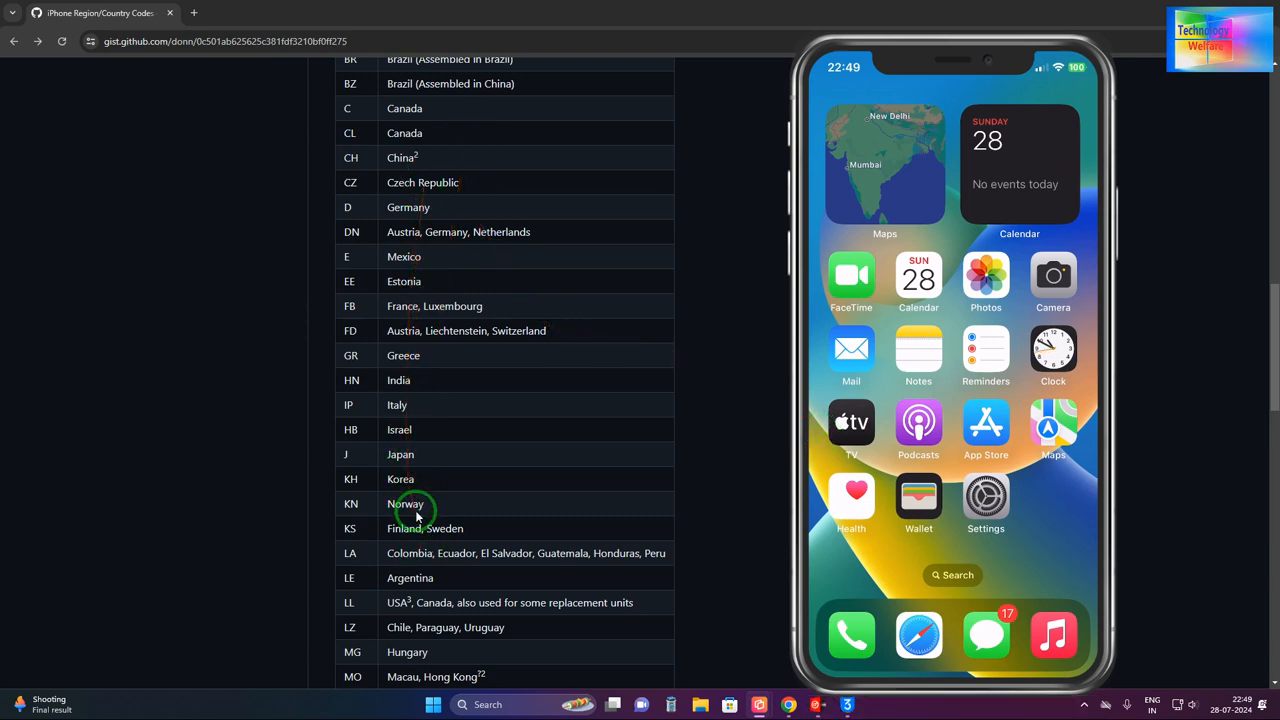
mouse_move(678, 492)
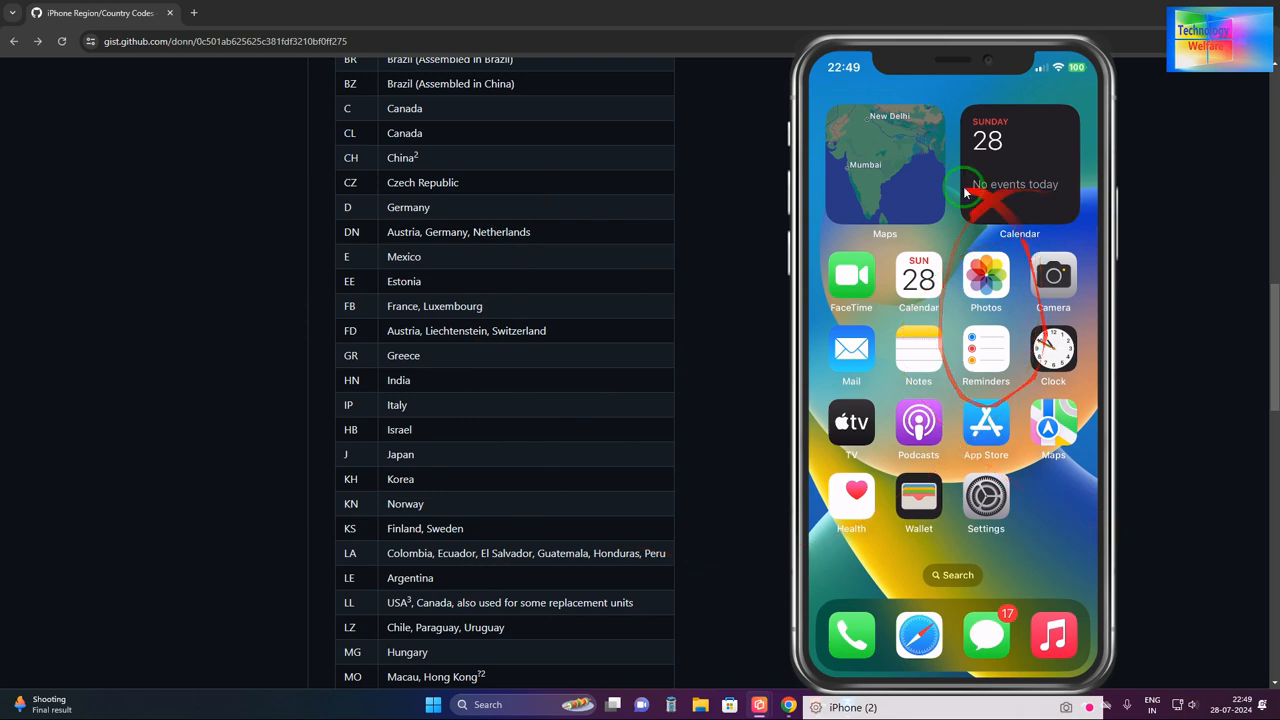
scroll(down, 3)
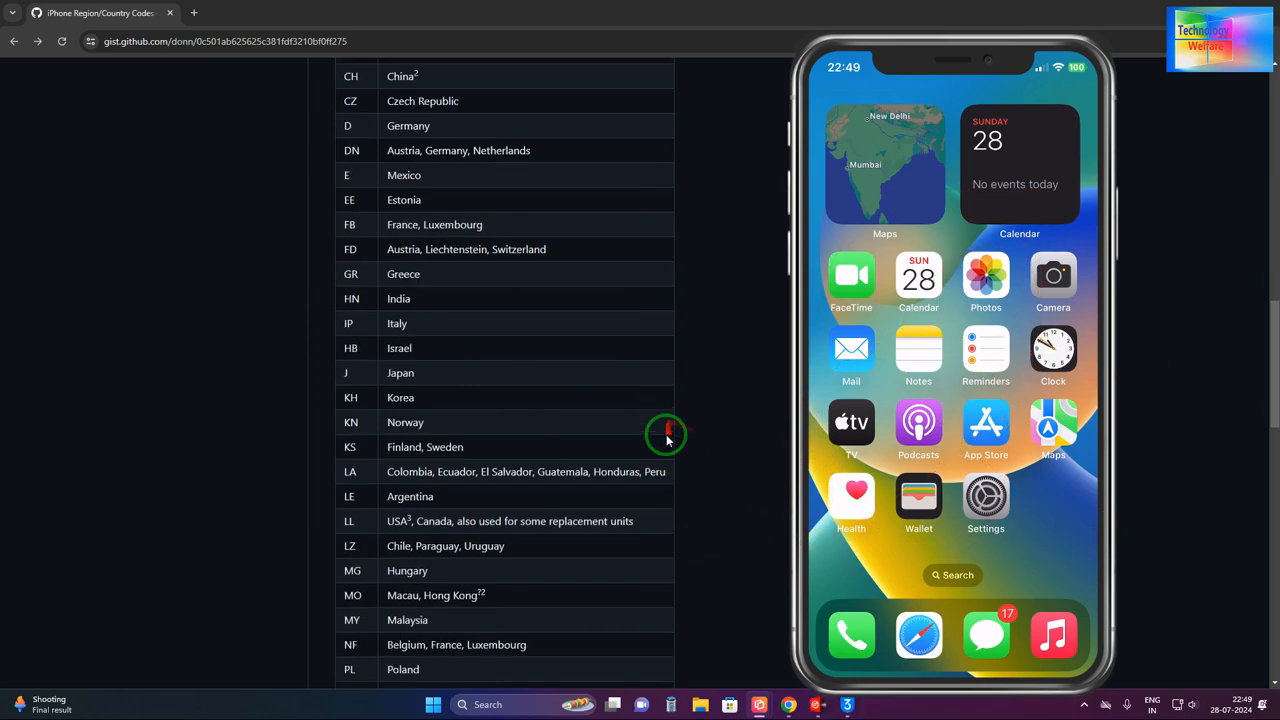
scroll(down, 3)
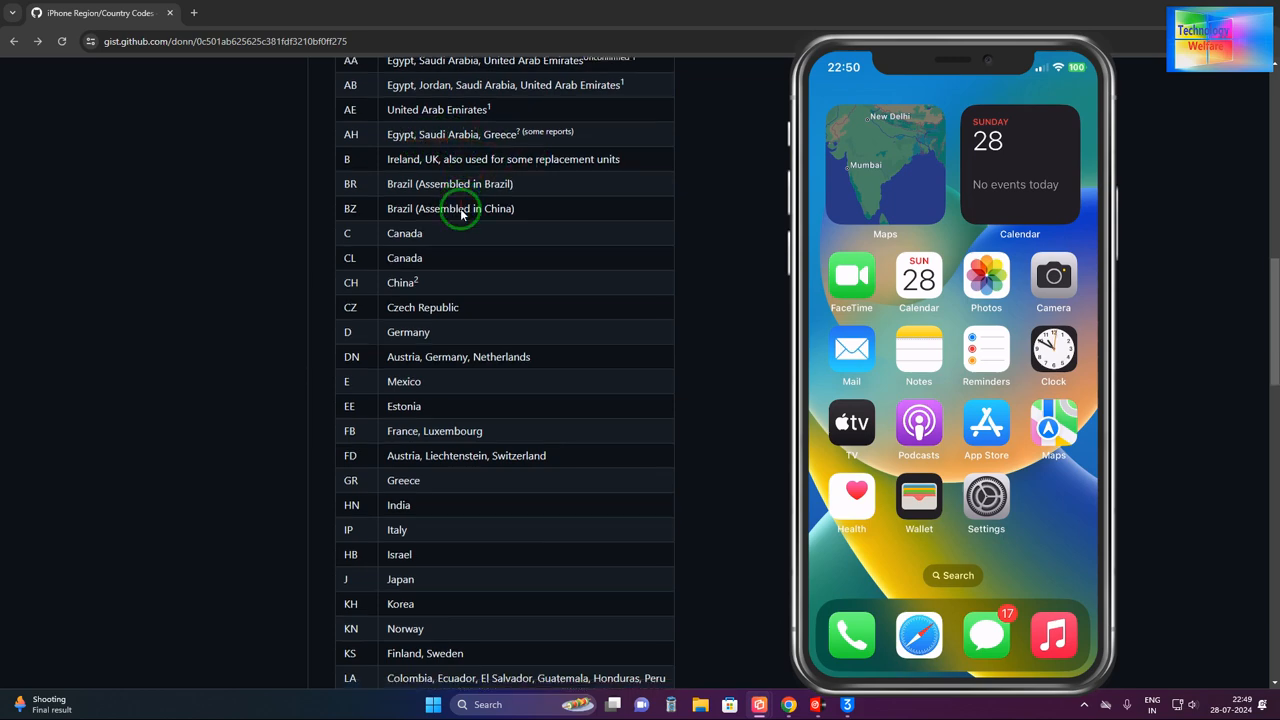
scroll(down, 3)
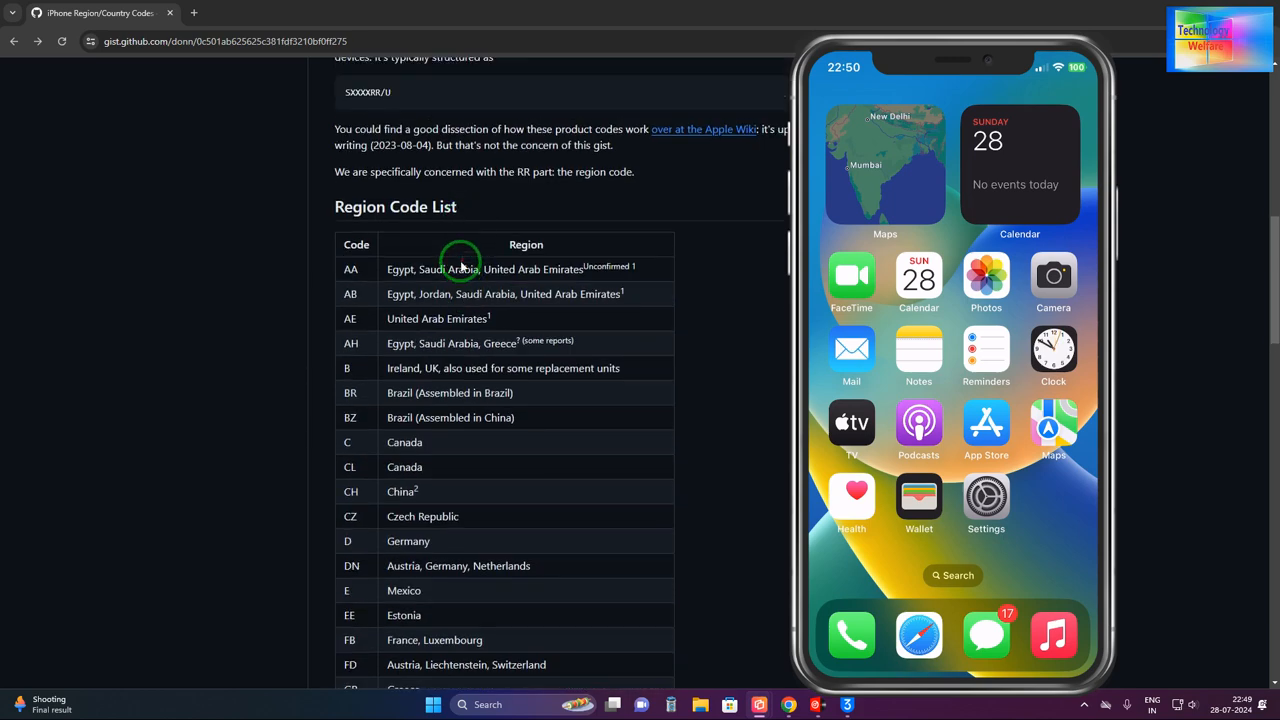
scroll(down, 3)
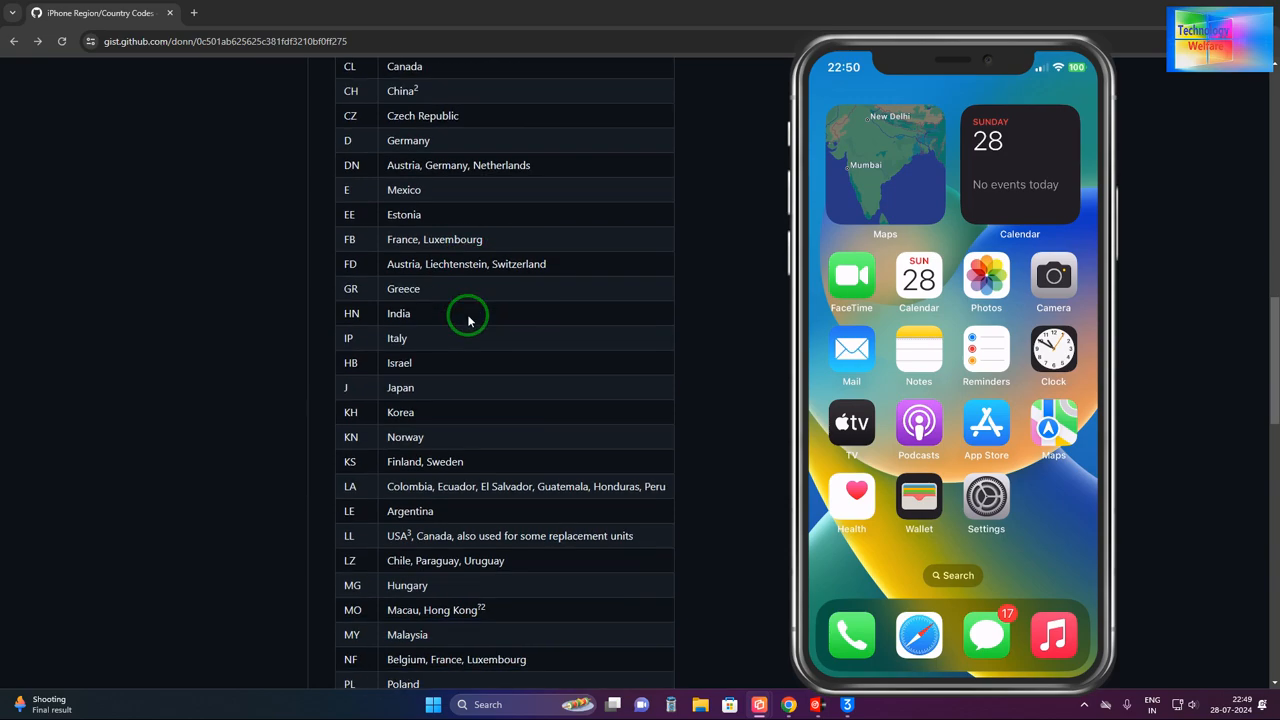
scroll(down, 3)
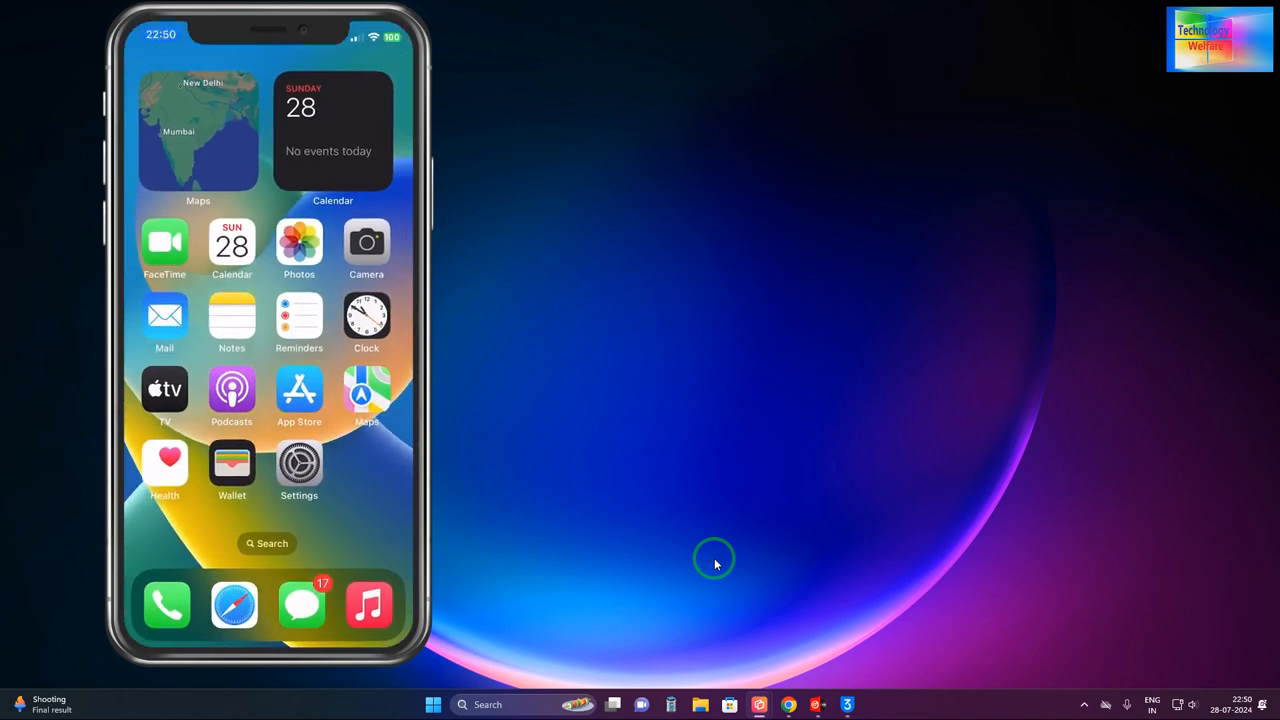
mouse_move(832, 697)
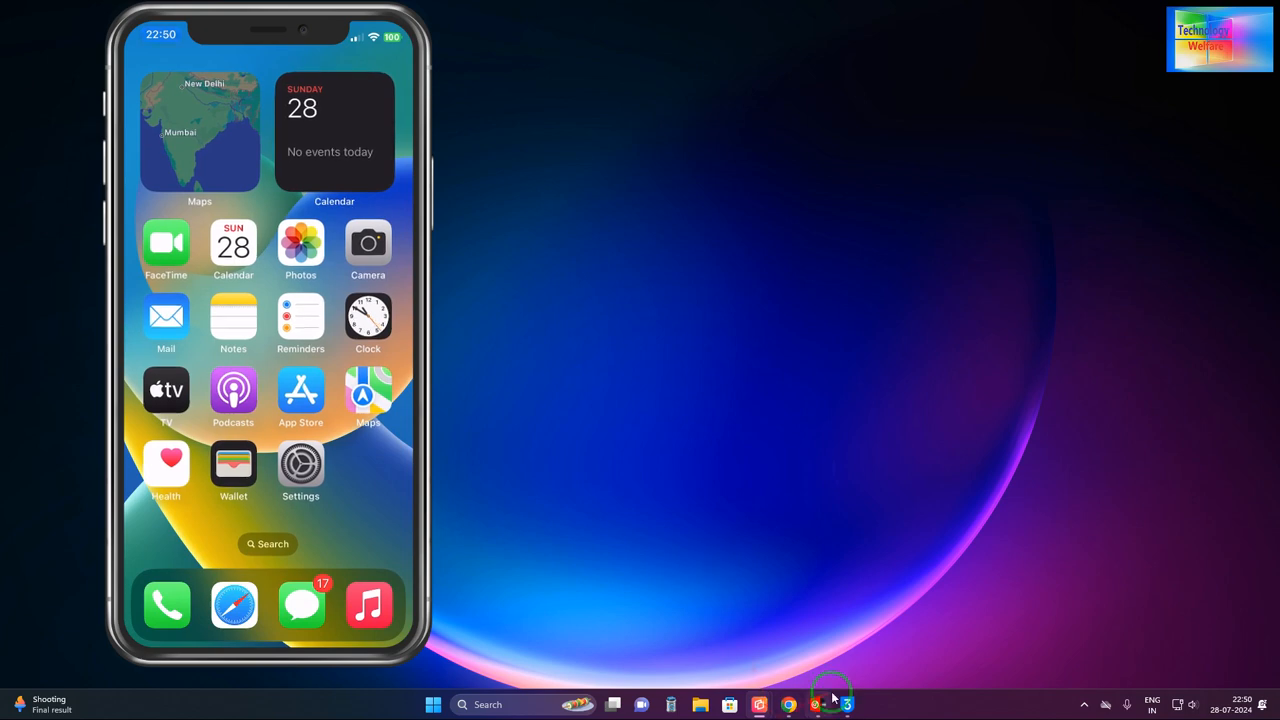
Step: Reopen the 3uTools Info page for the iPhone X with Sales Region HN/A
click(848, 704)
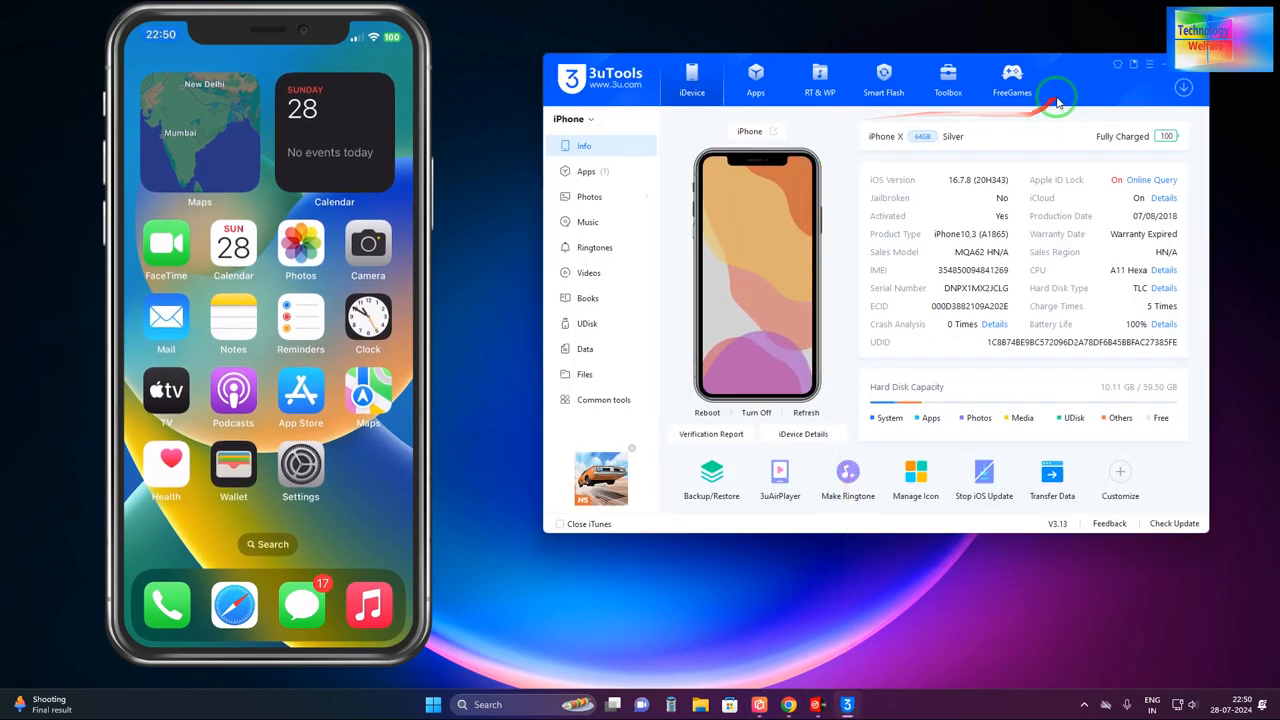